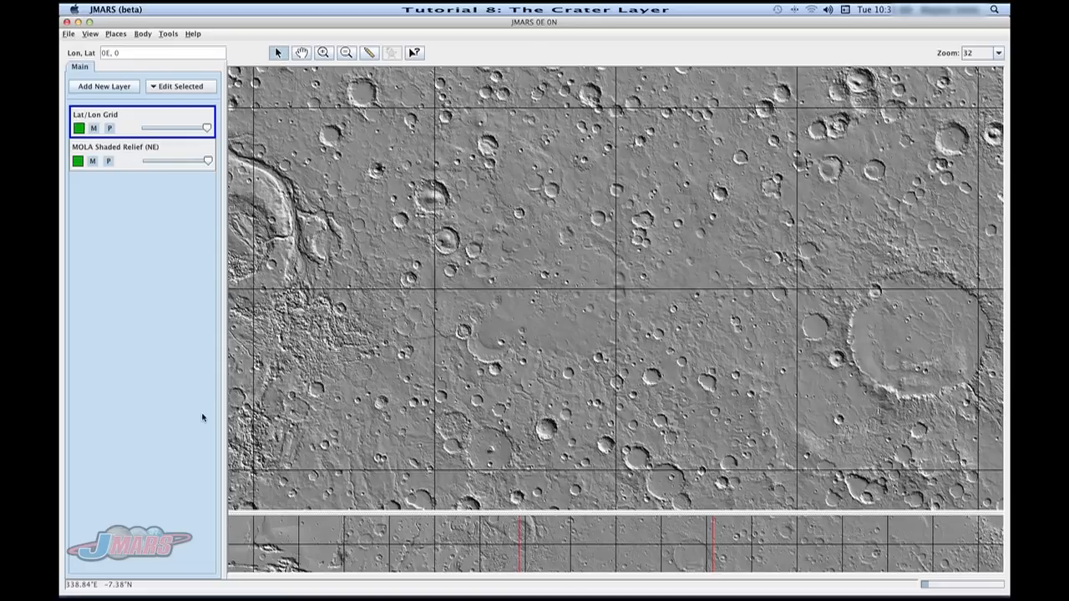
mouse_move(120, 94)
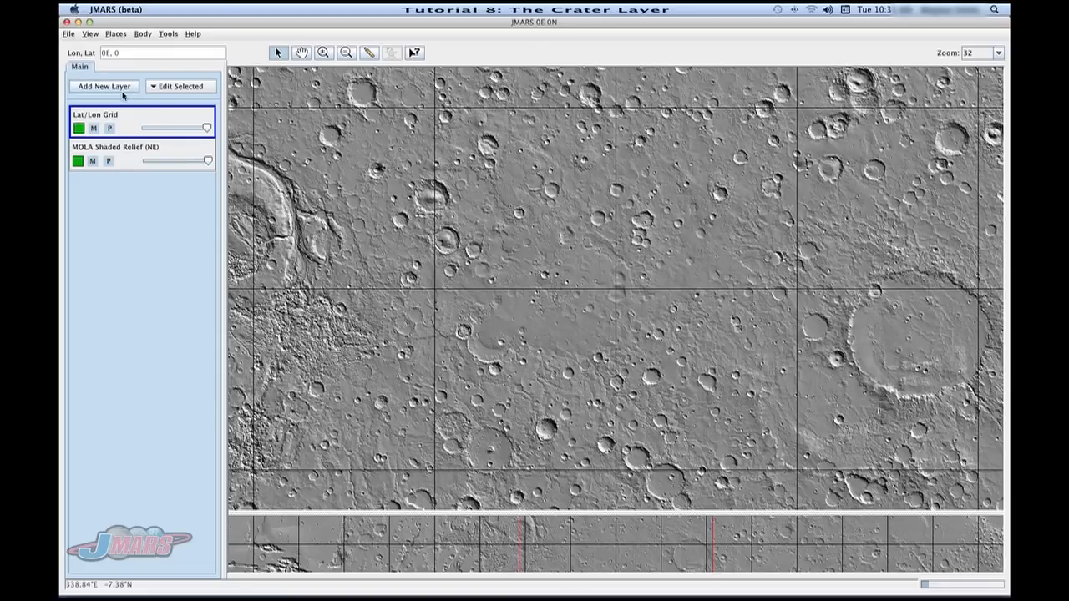
Add a Crater Counting layer from the Other category of Add New Layer.
click(104, 87)
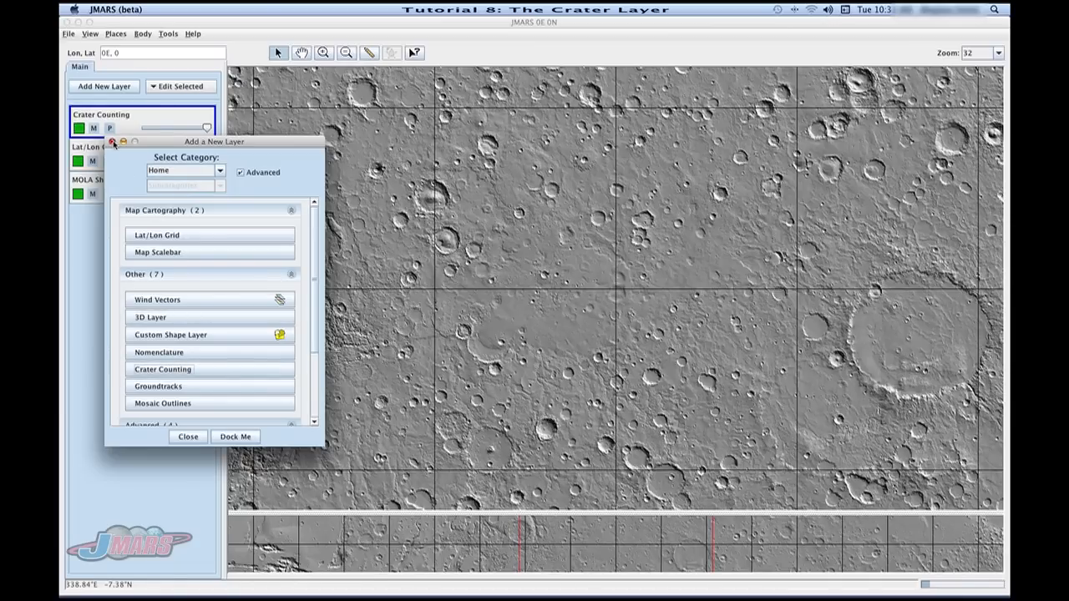
click(187, 436)
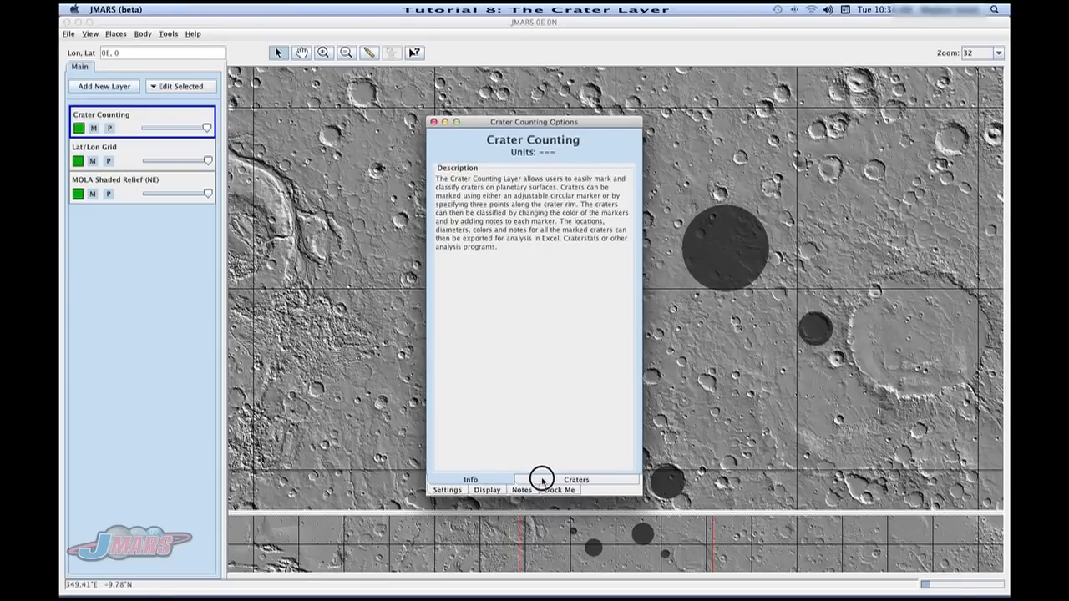
Recolour two marked craters in the Craters list, one cyan and one magenta.
click(576, 479)
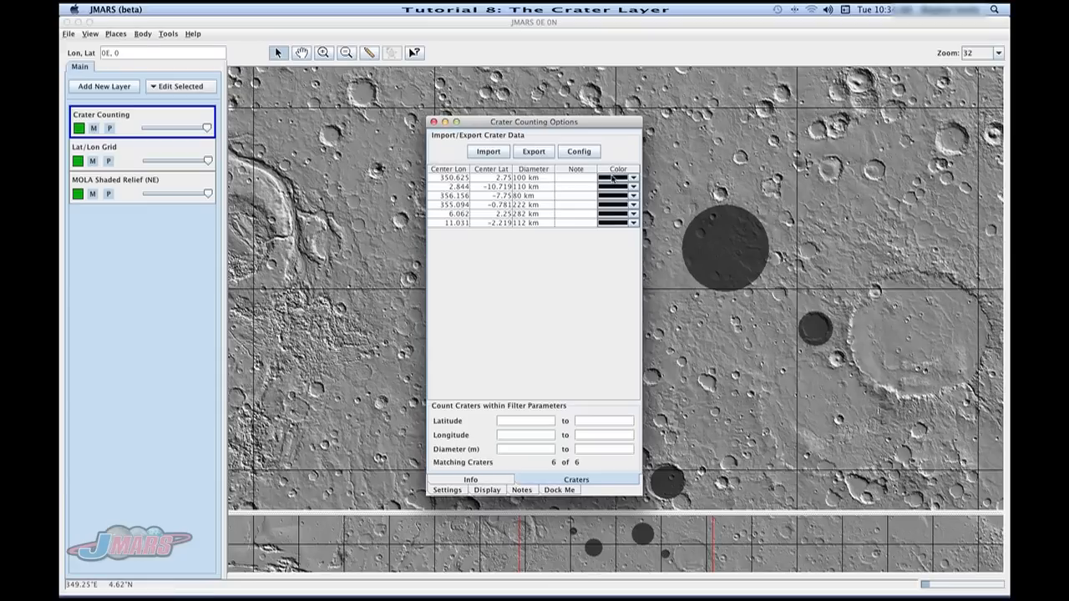
click(614, 177)
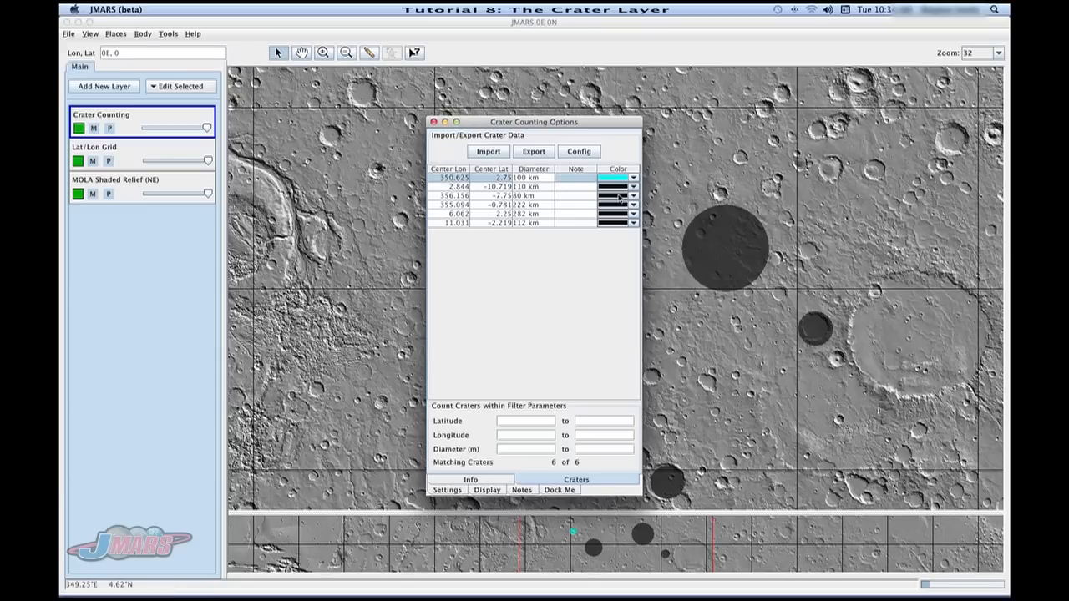
click(631, 222)
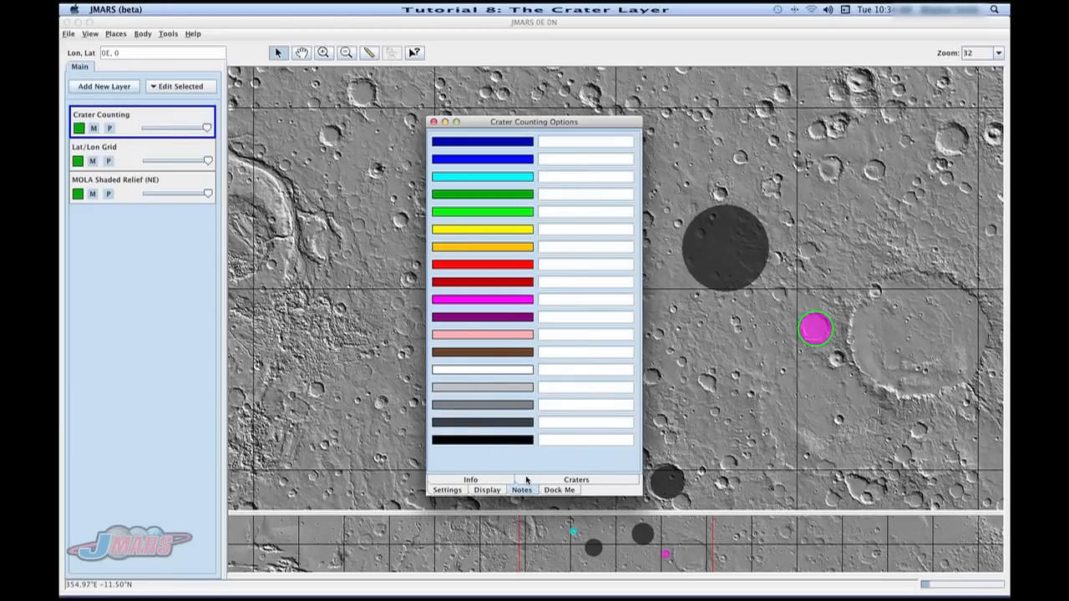
click(574, 479)
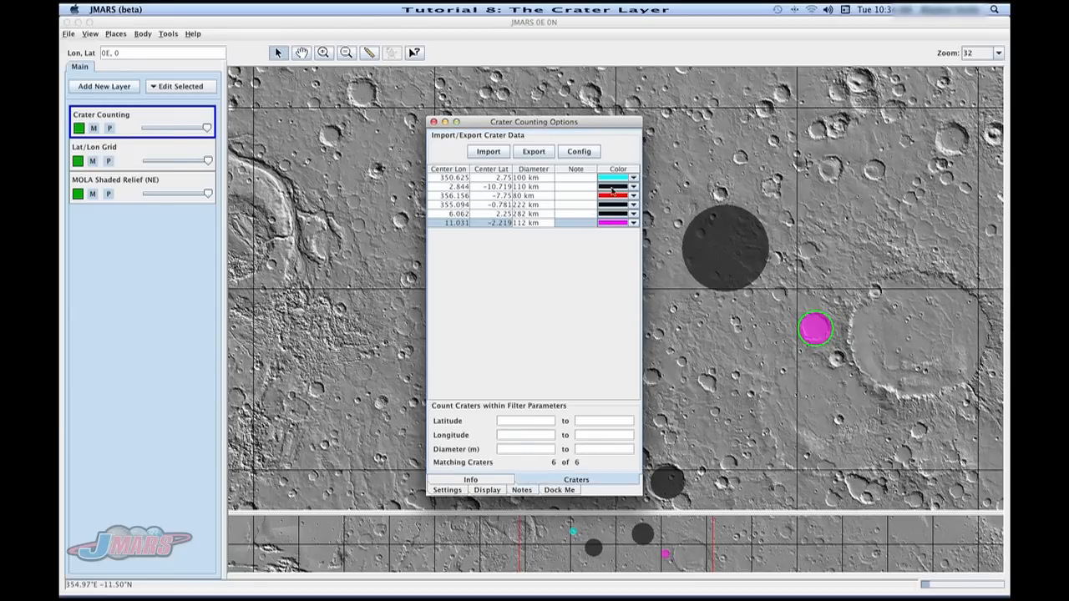
mouse_move(618, 204)
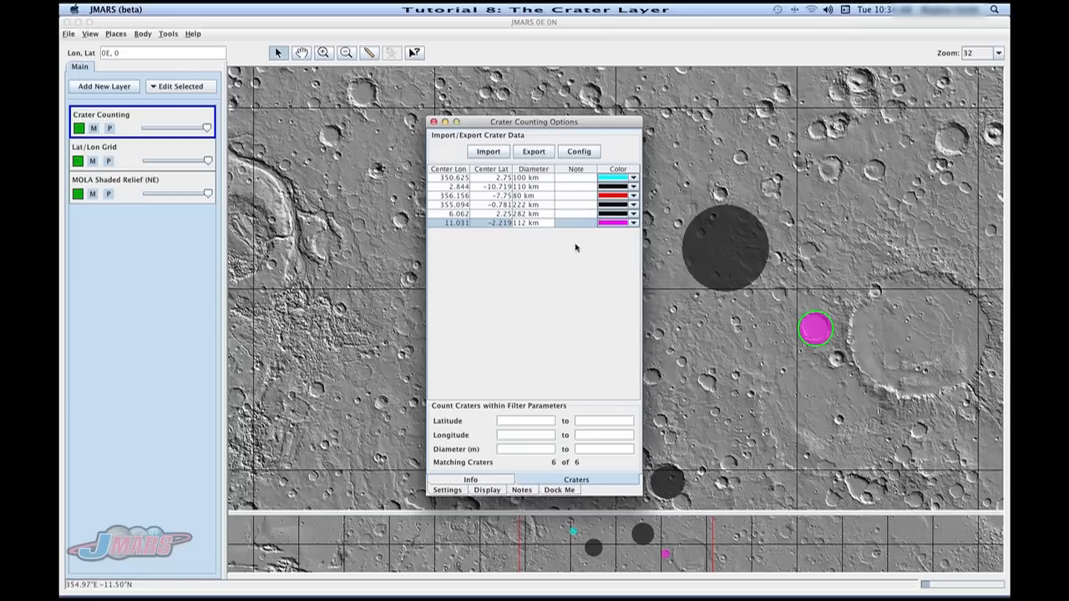
mouse_move(536, 358)
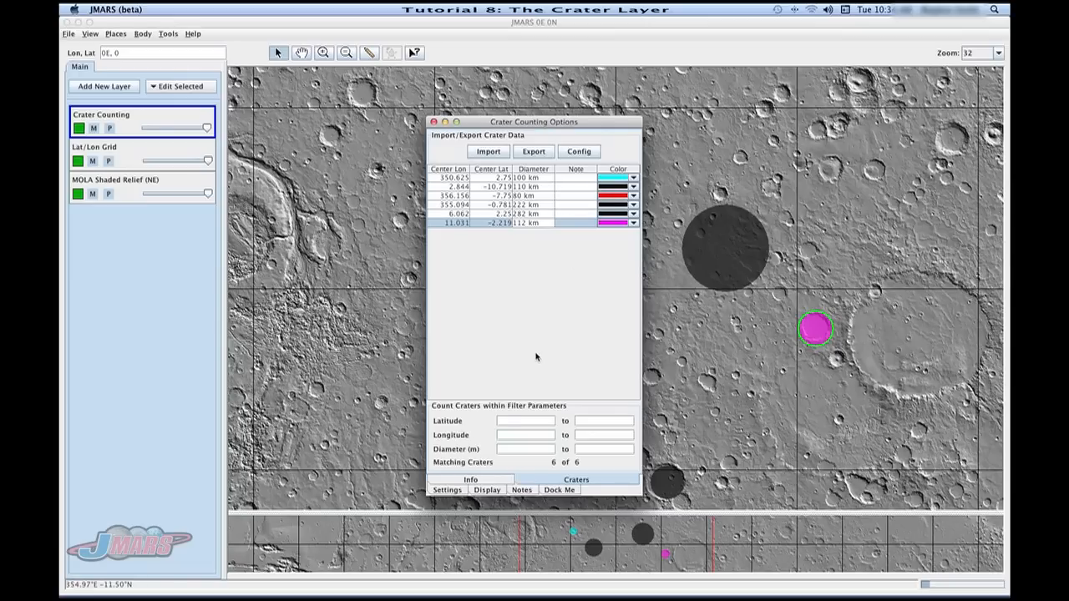
mouse_move(481, 418)
text(10)
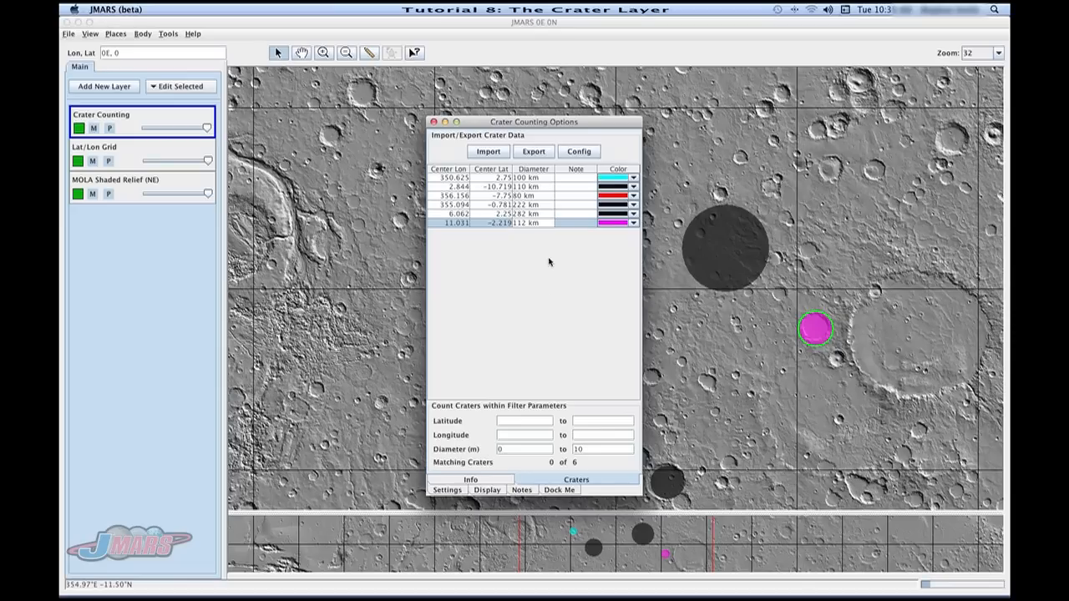
mouse_move(538, 223)
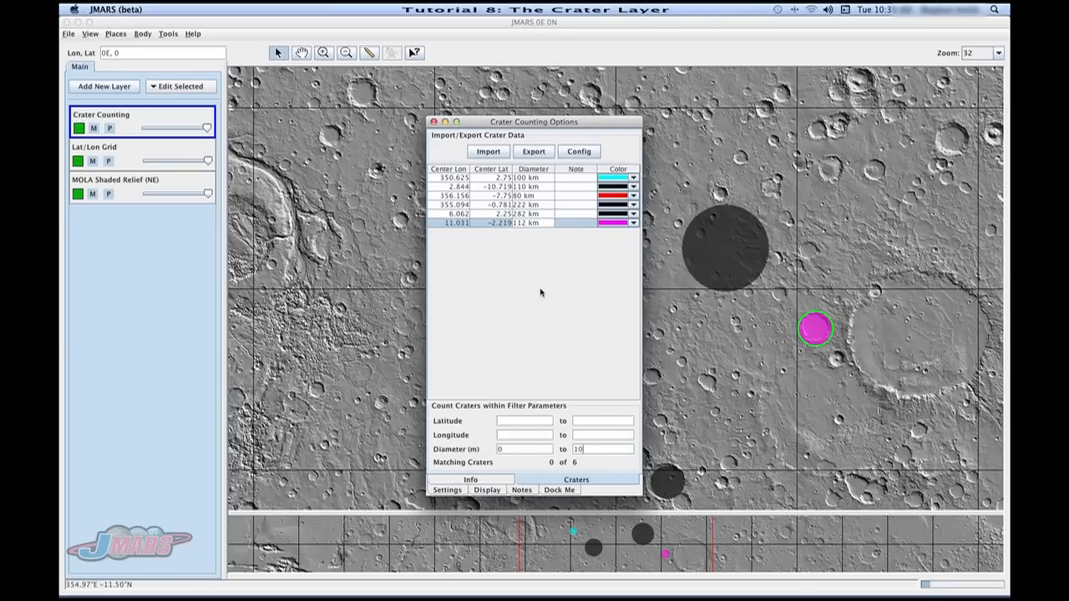
Choose a different New crater color in the Crater Counting settings.
click(448, 491)
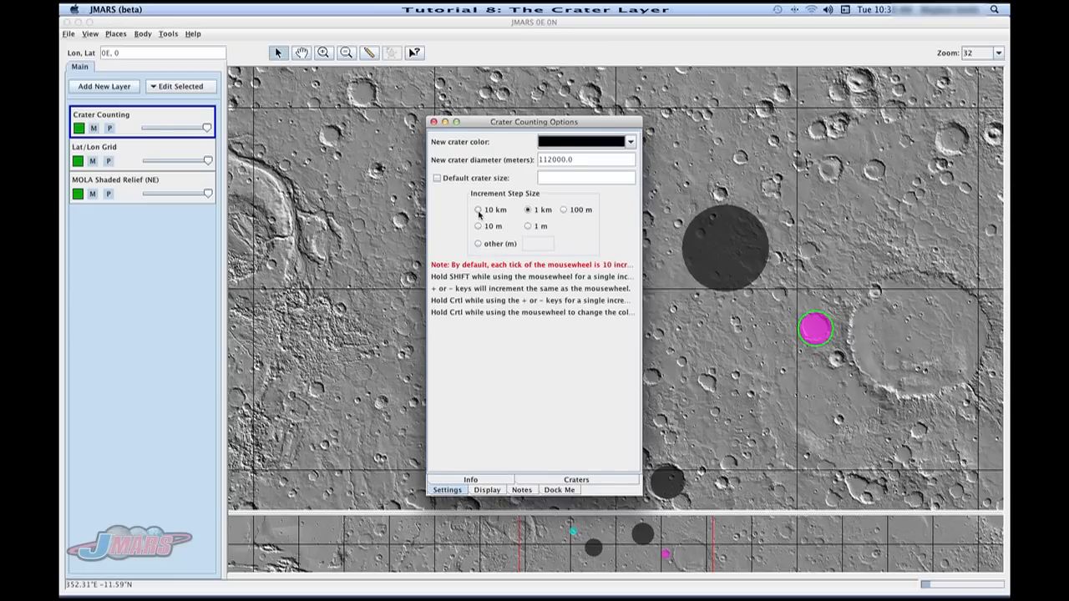
mouse_move(497, 219)
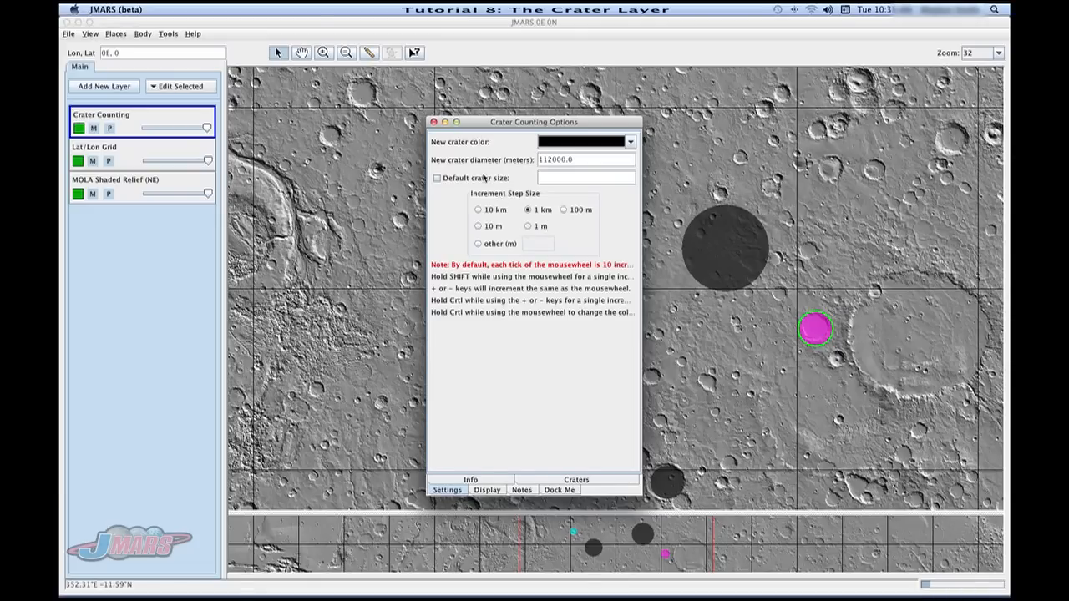
mouse_move(484, 177)
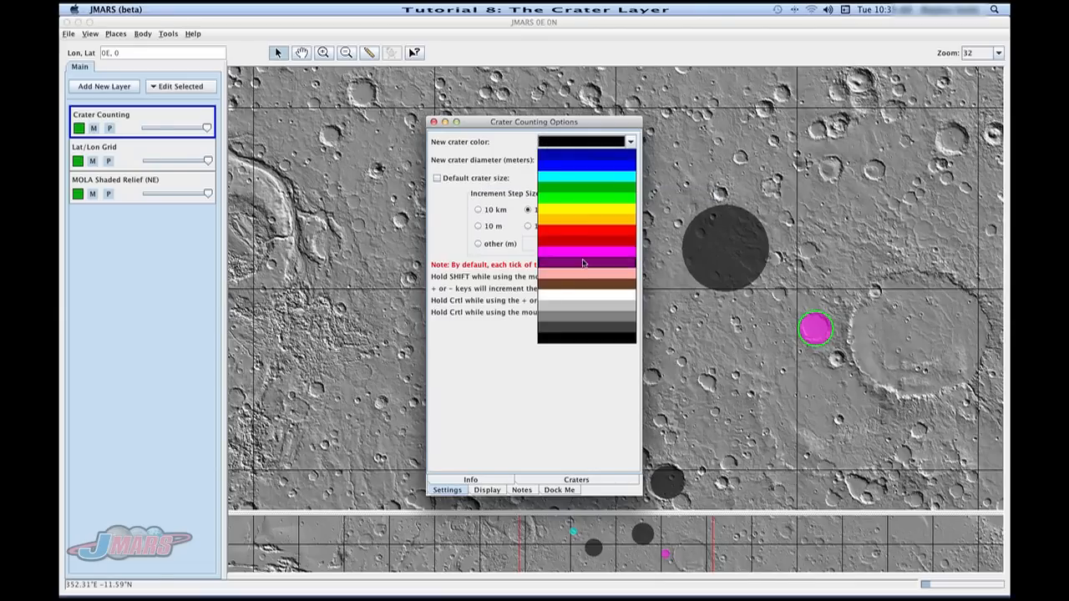
click(585, 142)
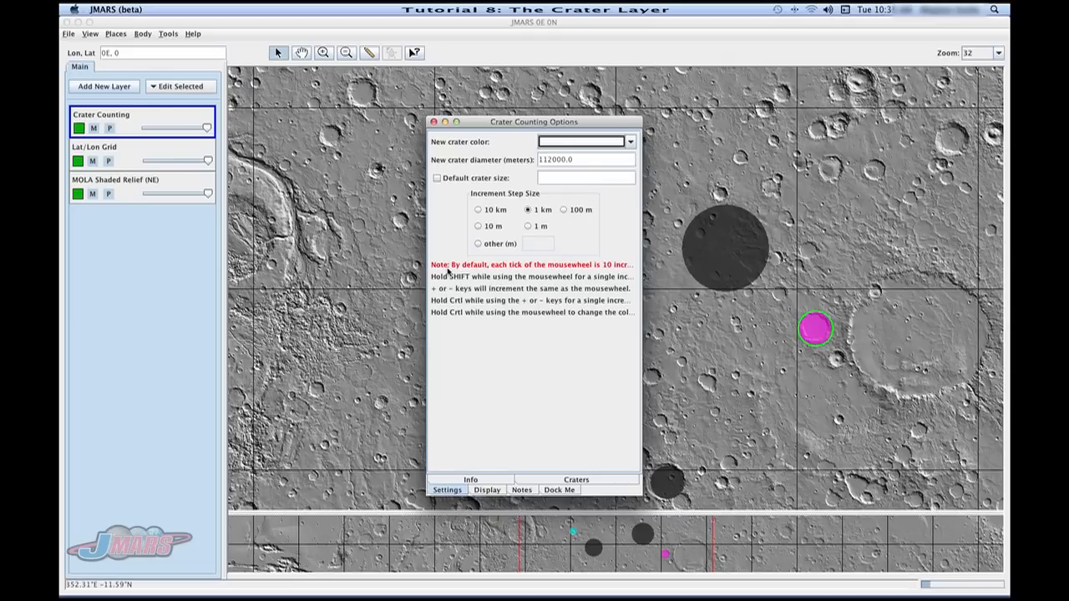
mouse_move(467, 333)
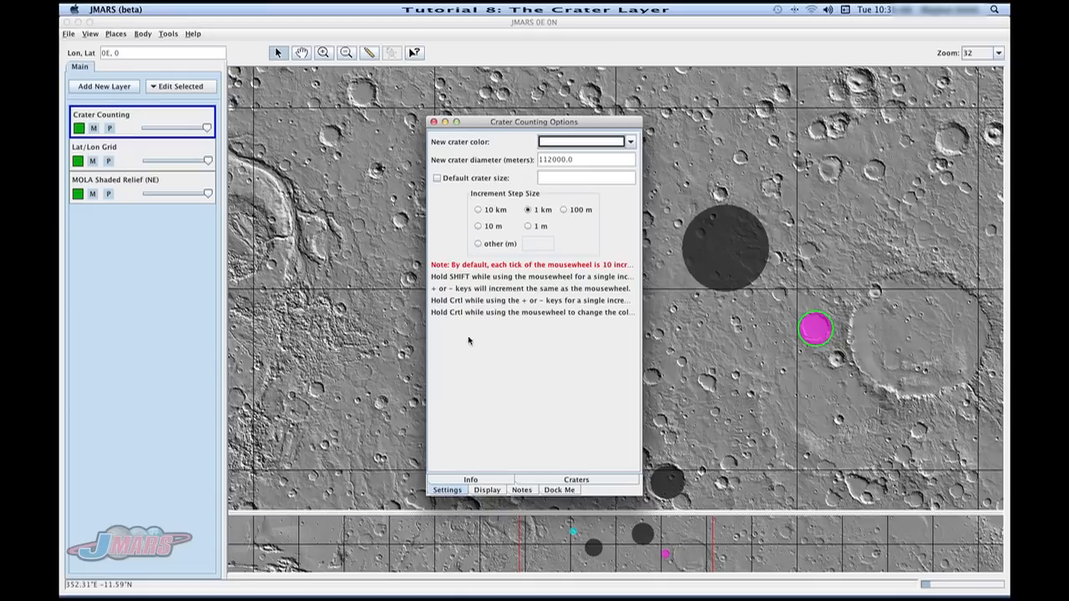
click(487, 491)
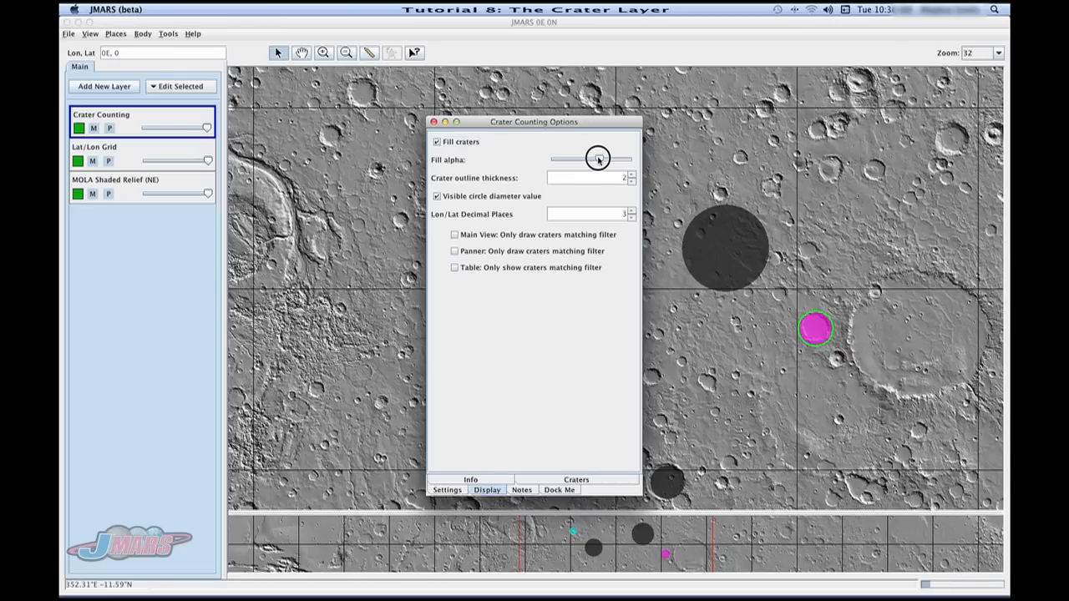
Make crater fills more transparent and leave panner filter-only drawing switched off.
drag(598, 159, 574, 159)
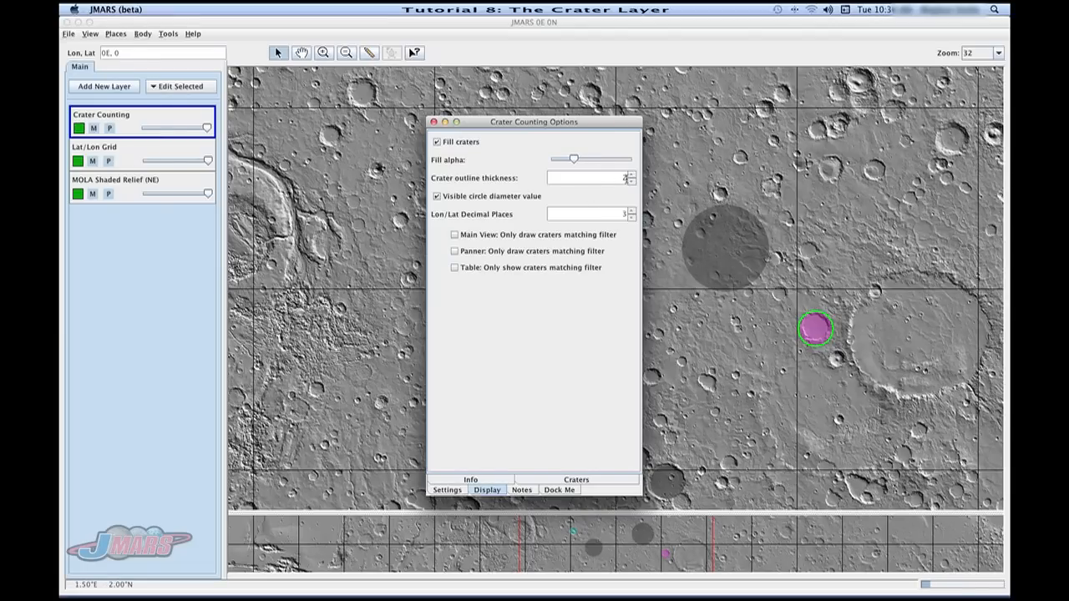
mouse_move(585, 177)
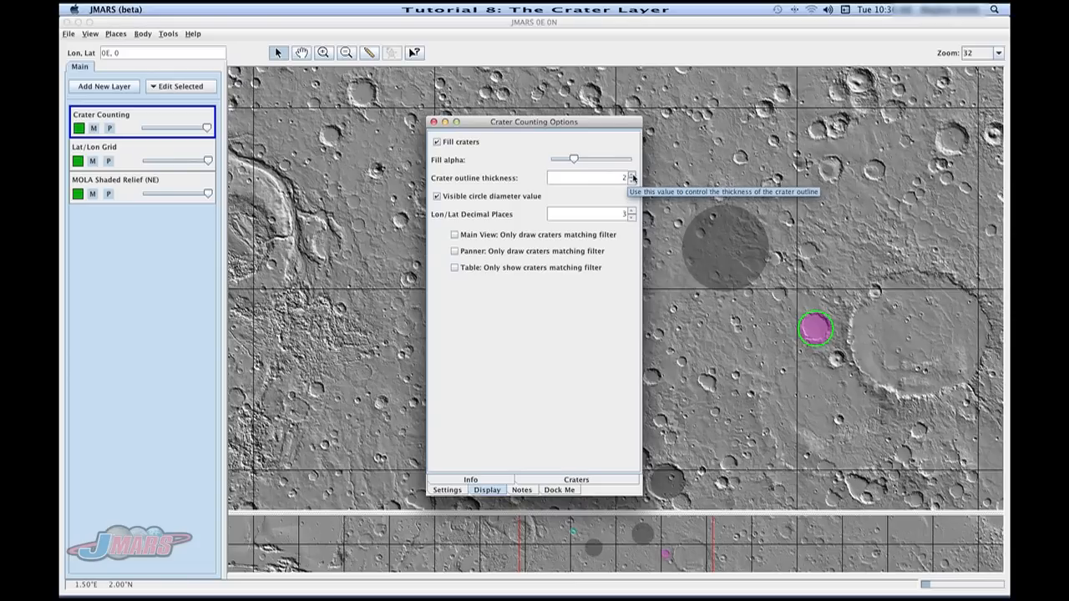
click(631, 174)
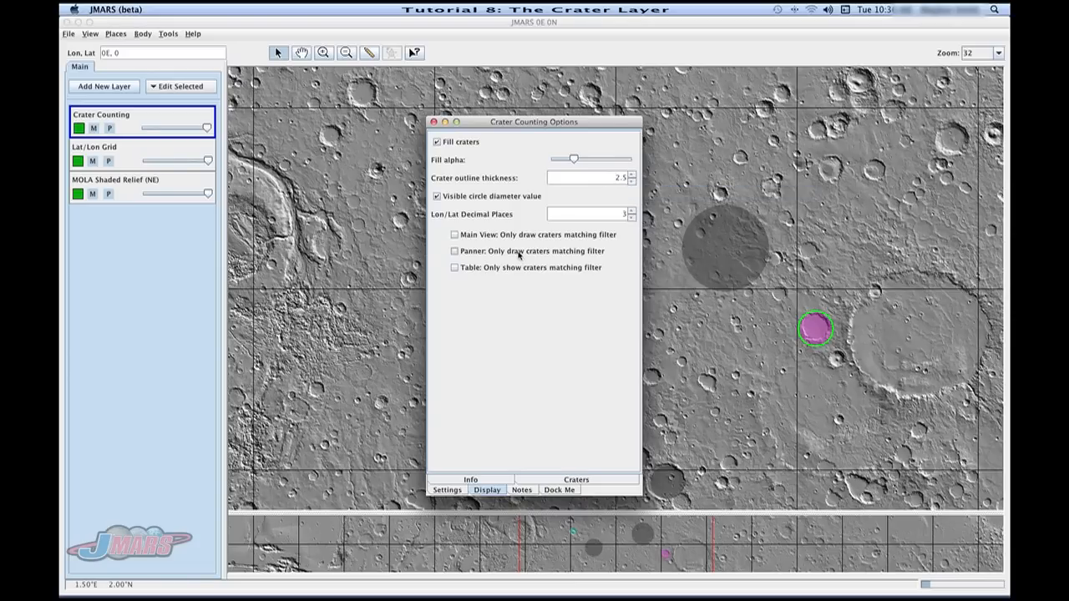
mouse_move(511, 257)
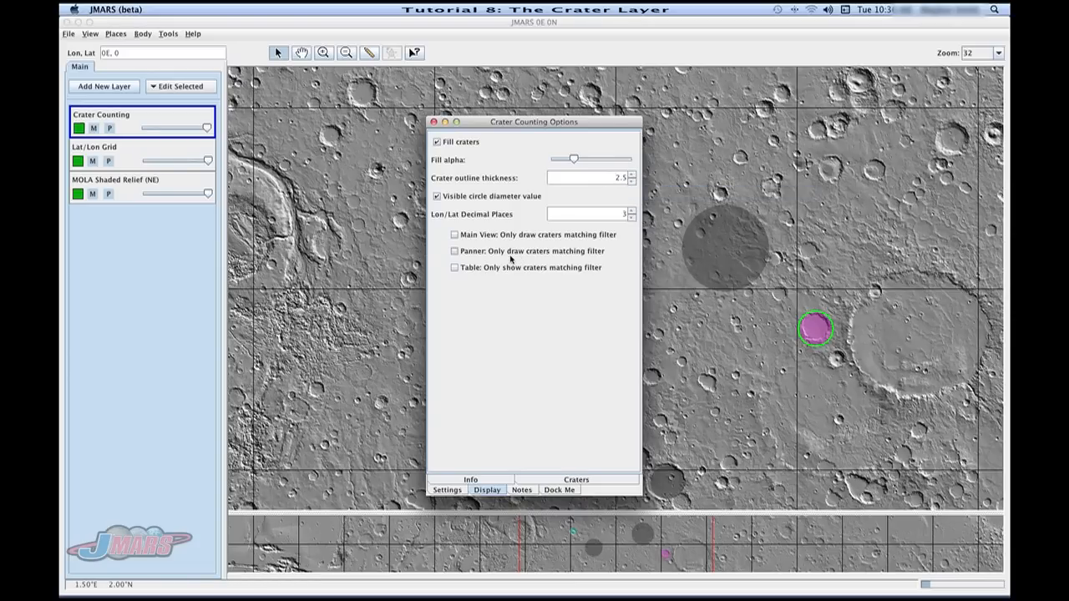
click(454, 251)
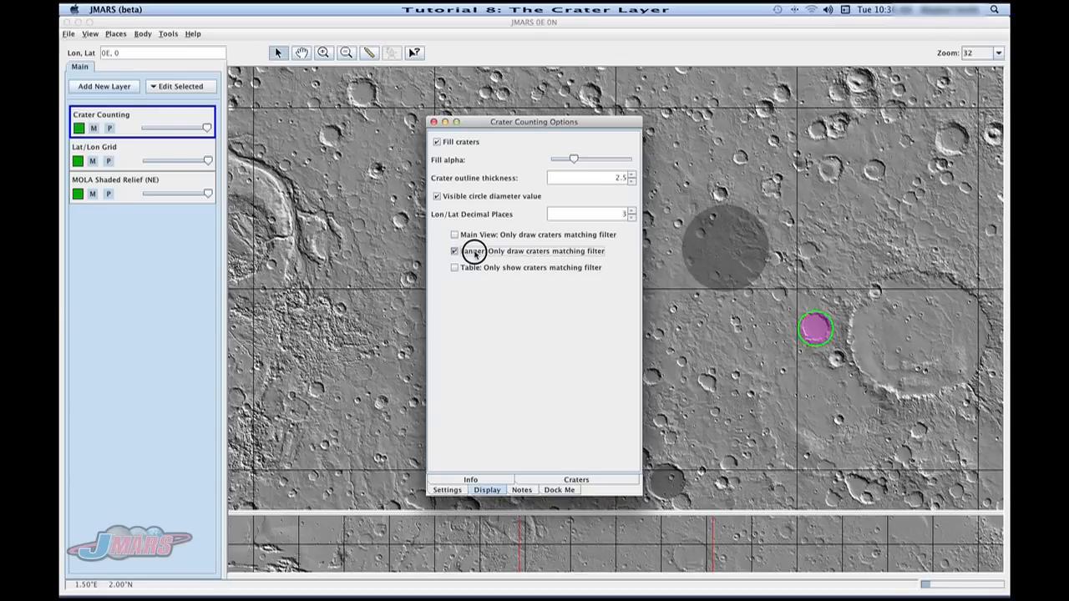
click(454, 250)
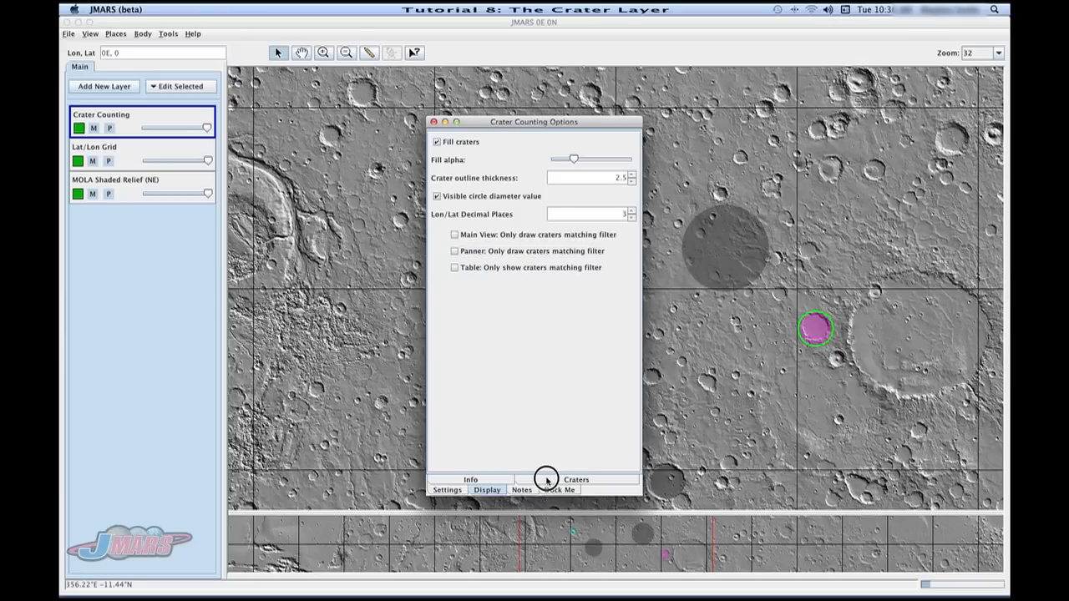
Exclude the Note field from crater import/export while keeping Color and User.
click(576, 479)
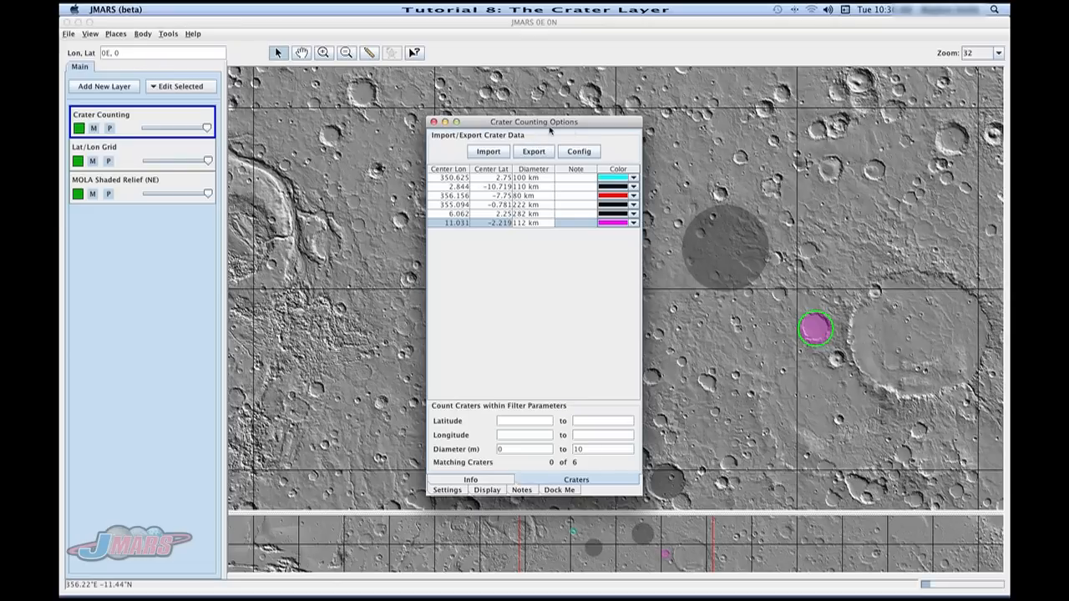
click(578, 150)
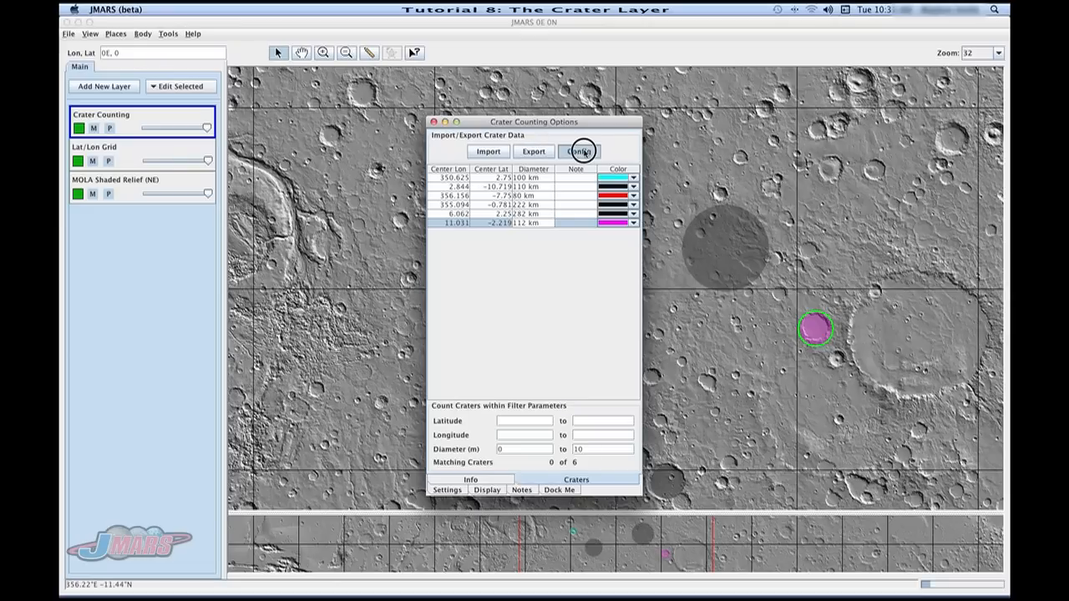
click(578, 150)
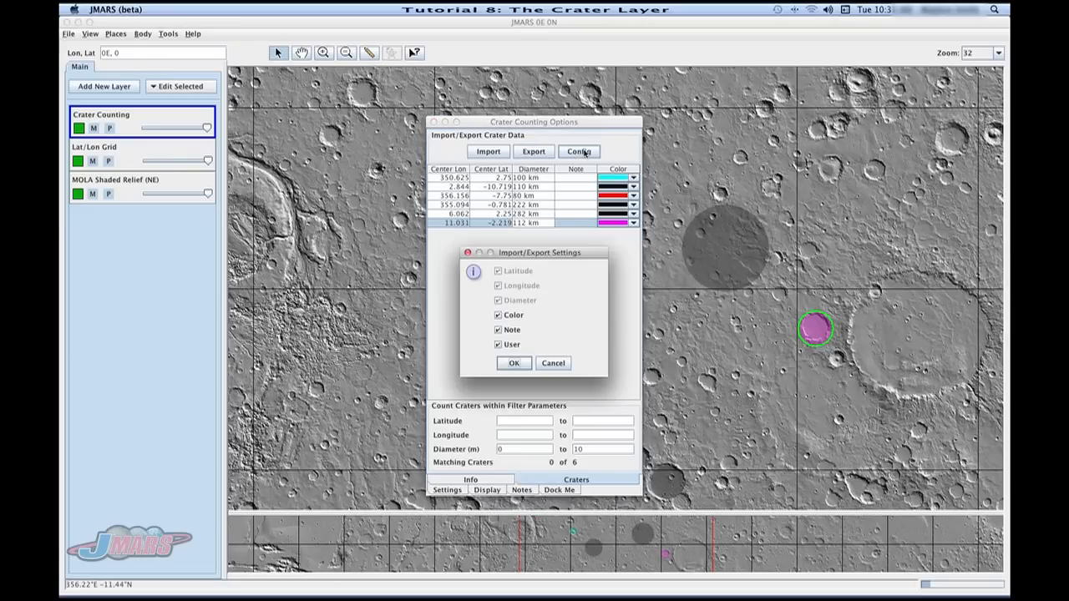
mouse_move(544, 302)
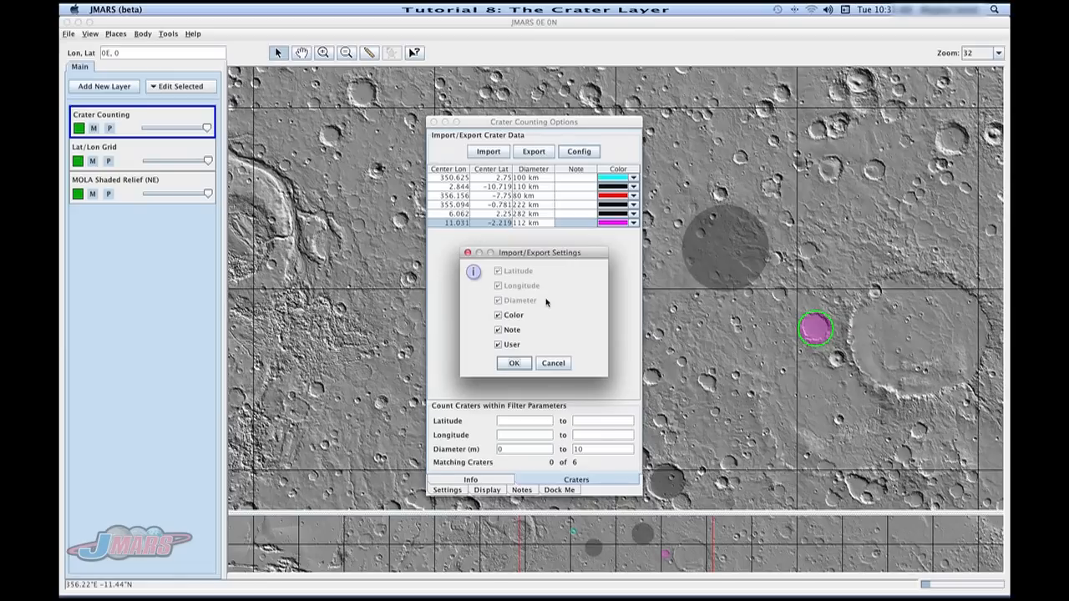
mouse_move(546, 303)
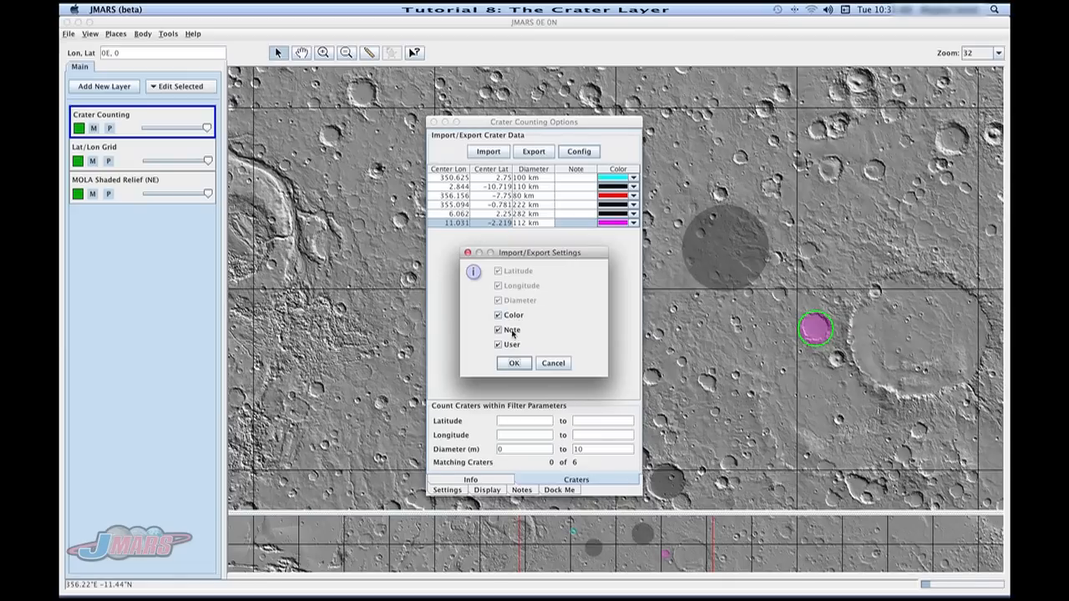
mouse_move(511, 334)
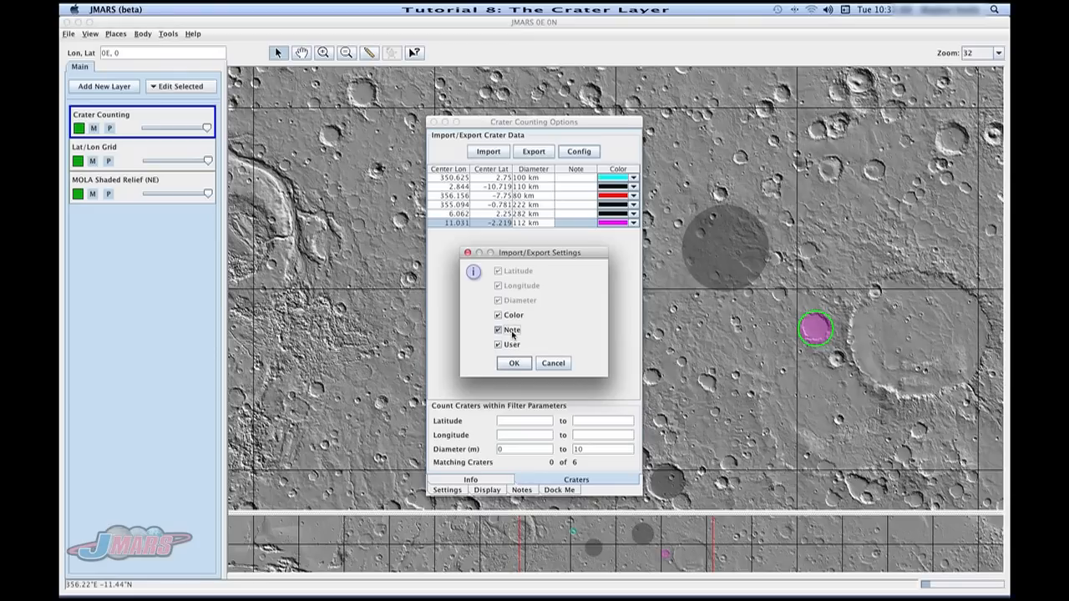
click(498, 328)
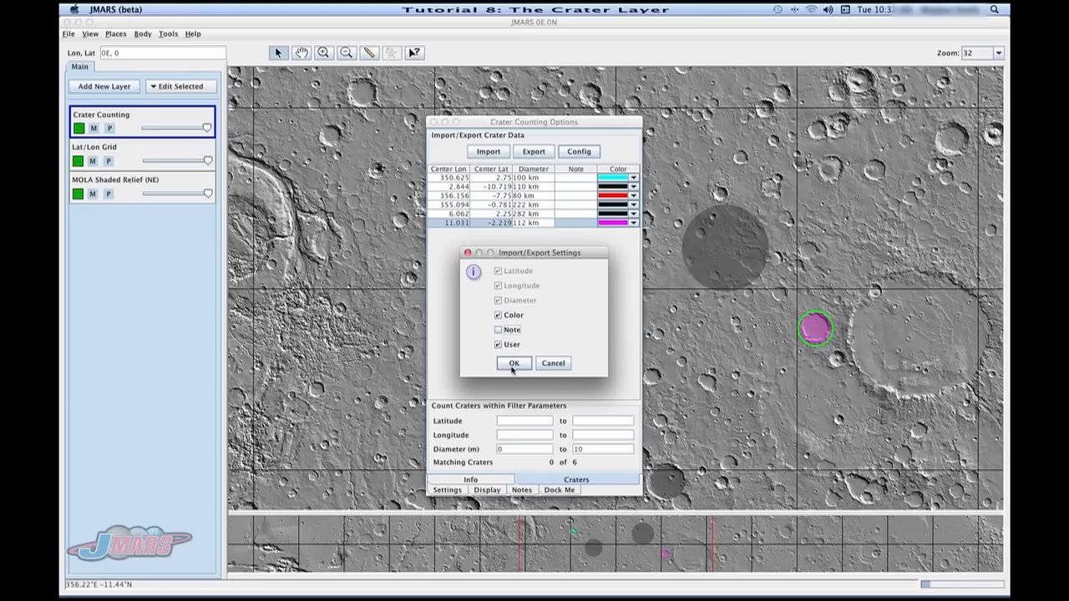
click(514, 362)
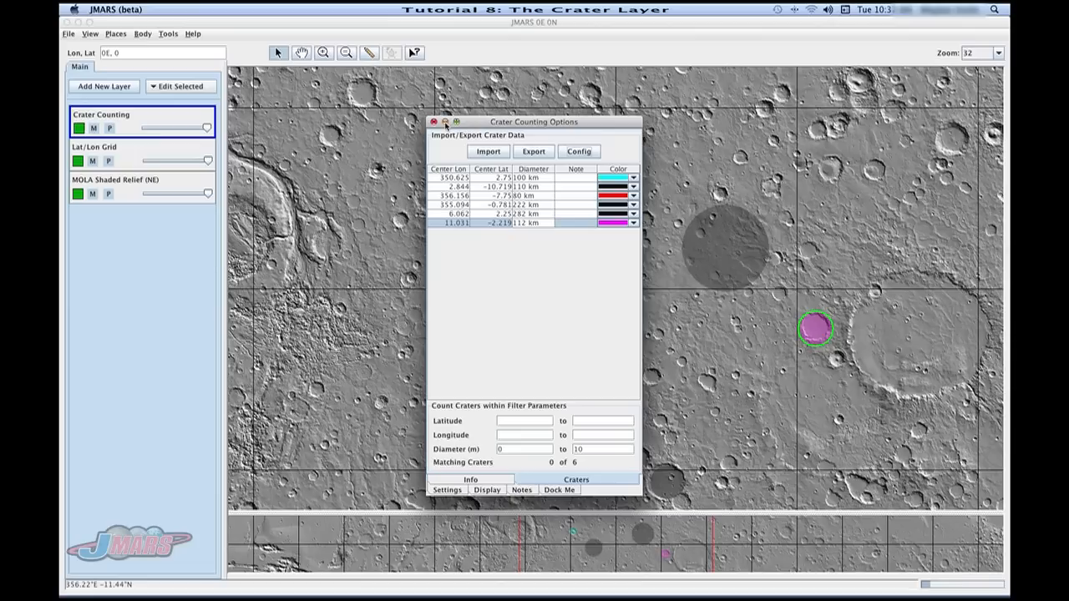
Close the crater options and switch crater marking to three-point mode.
click(434, 122)
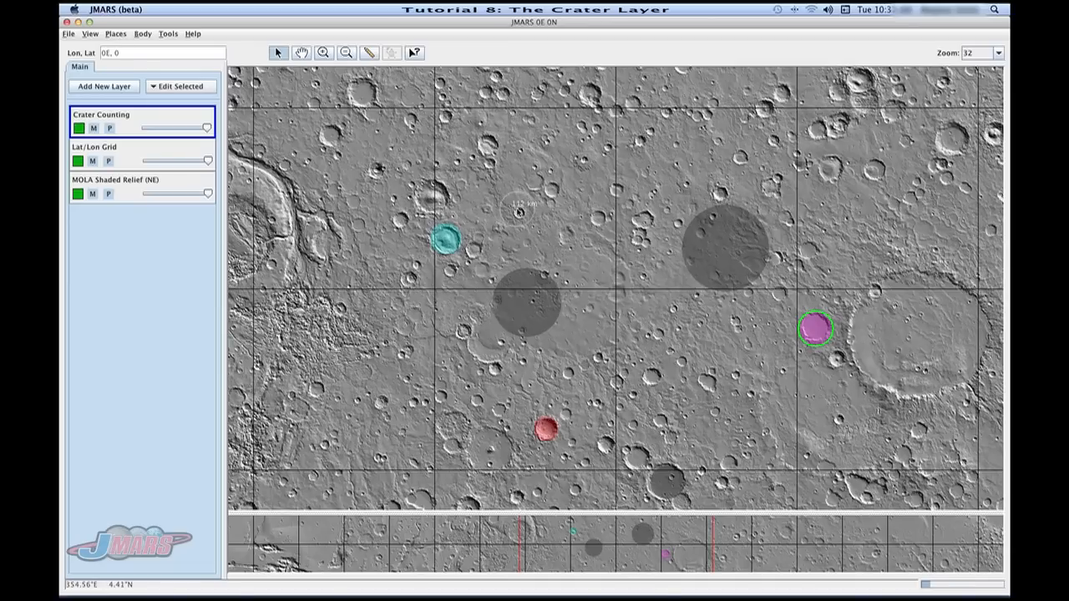
right_click(517, 211)
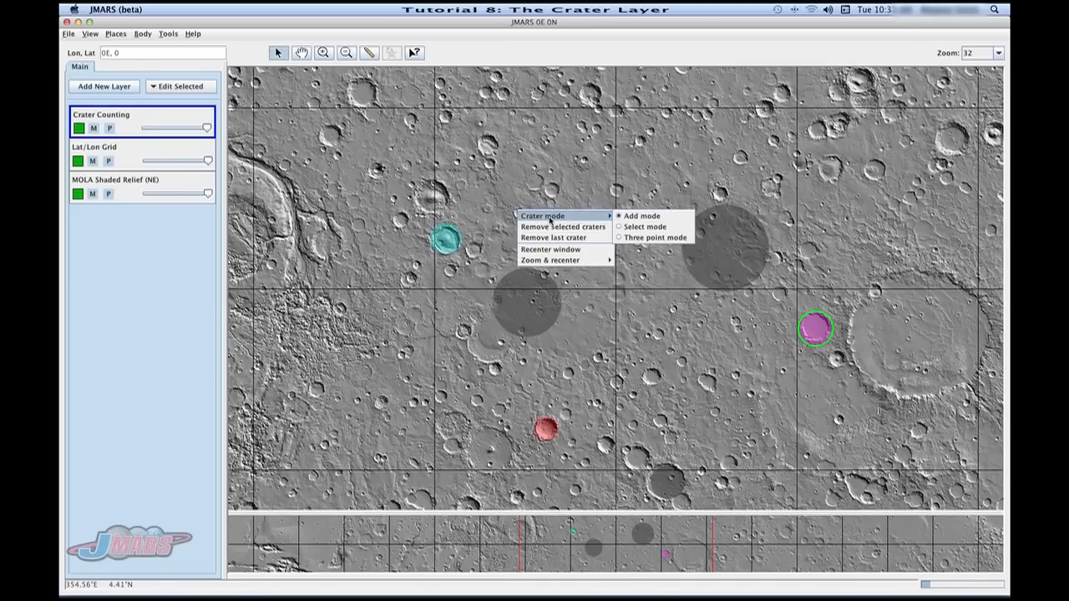
mouse_move(641, 215)
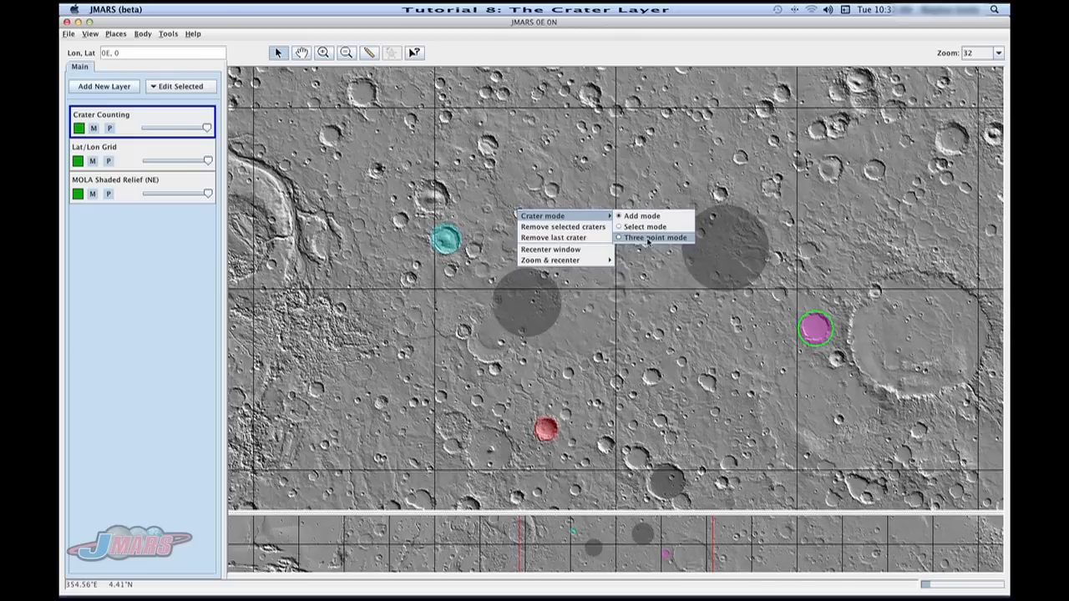
click(655, 238)
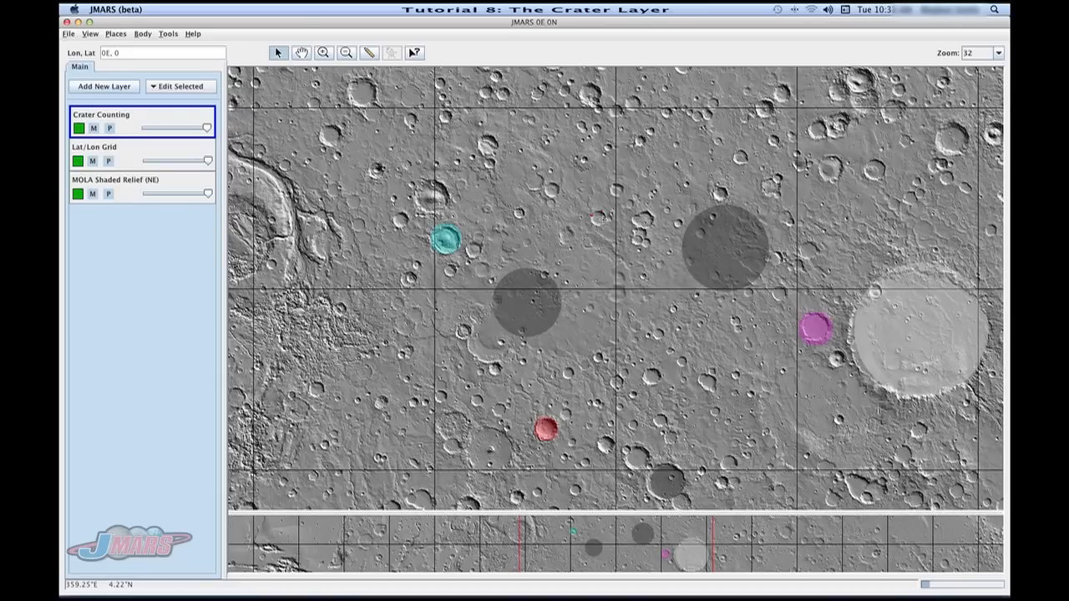
Remove the most recently marked crater from the map.
right_click(581, 228)
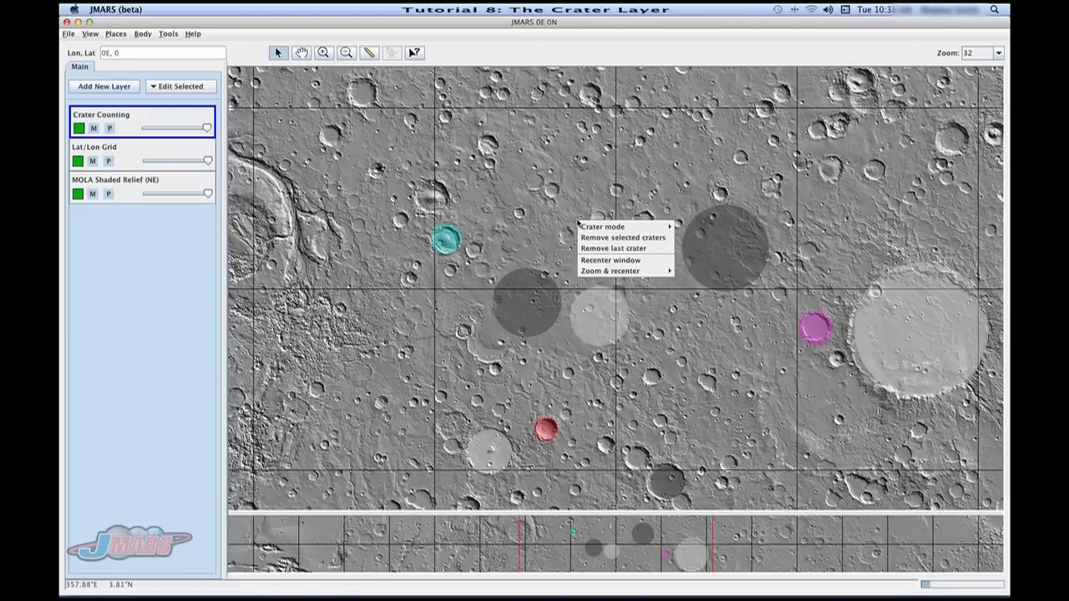
mouse_move(624, 247)
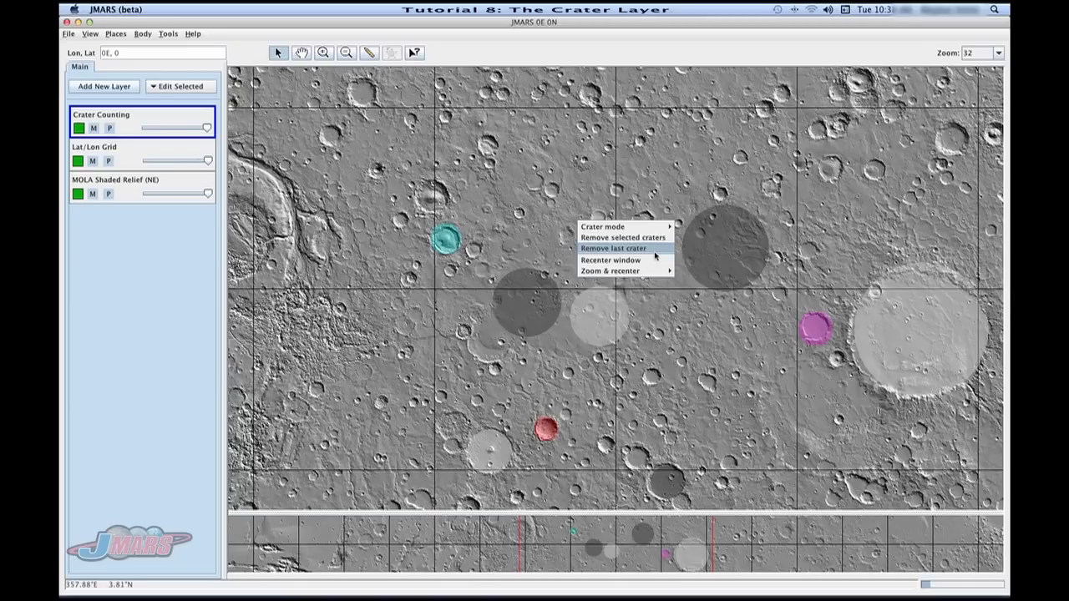
click(611, 260)
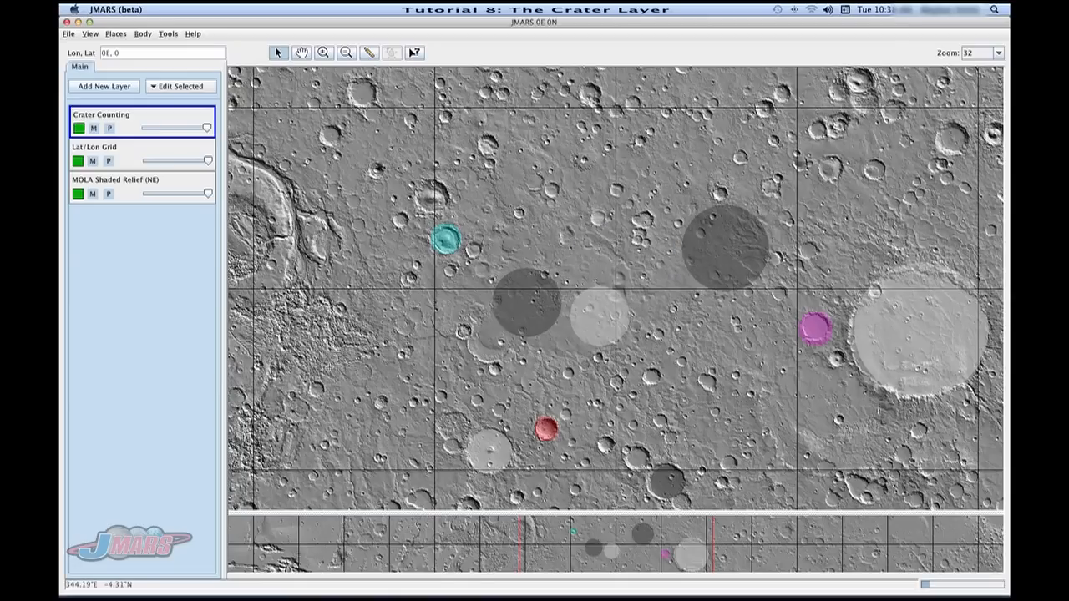